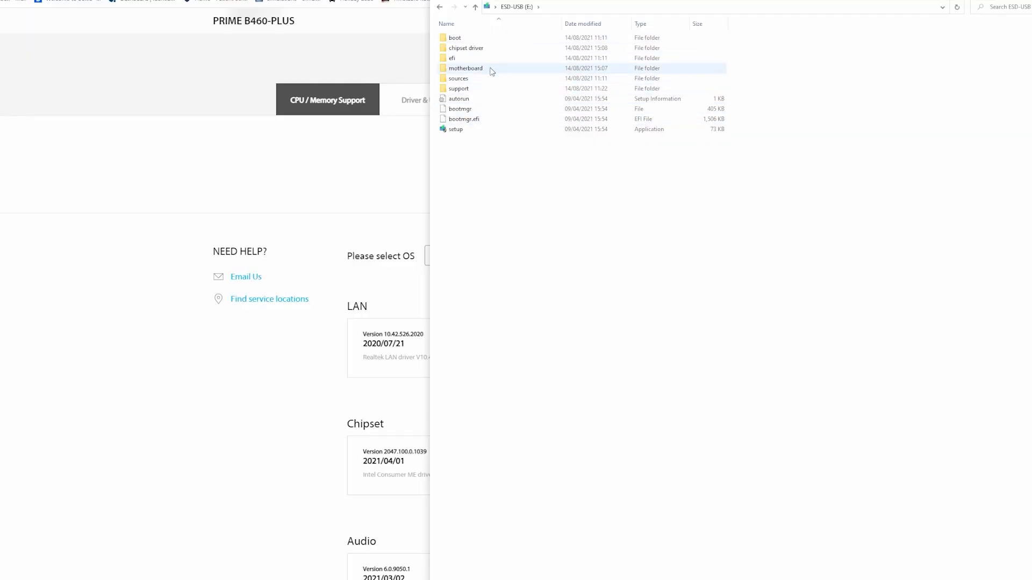
mouse_move(505, 161)
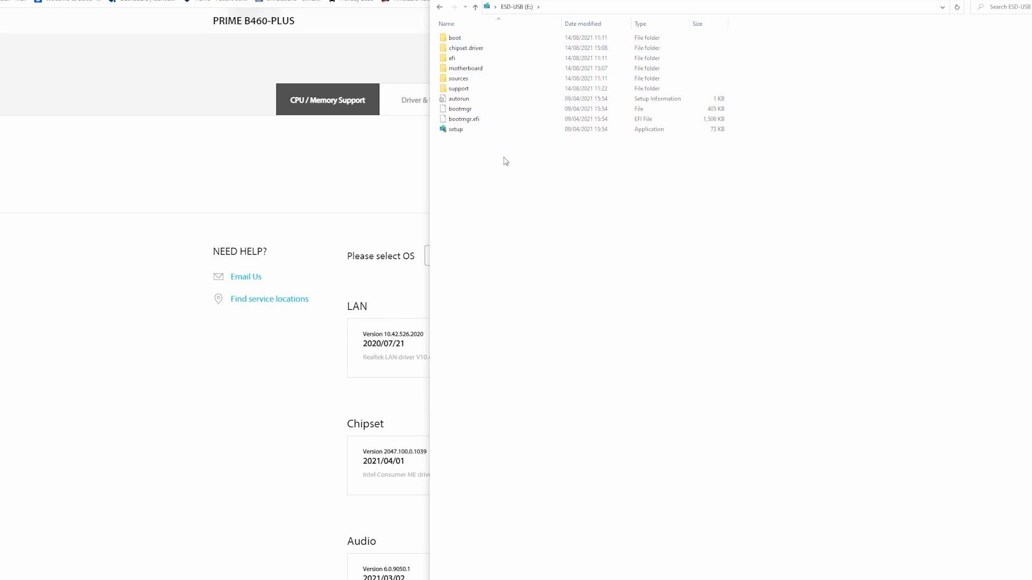